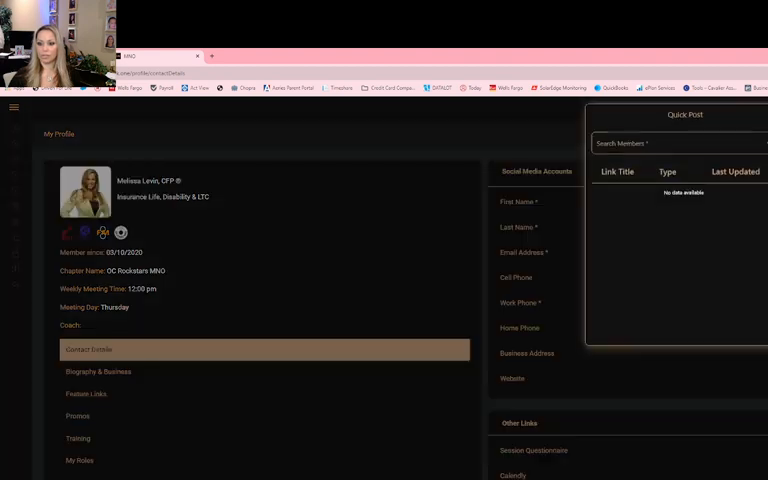
# - Search the MNO member posts for 'exe', then move to Facebook's home feed
pyautogui.write('exe')
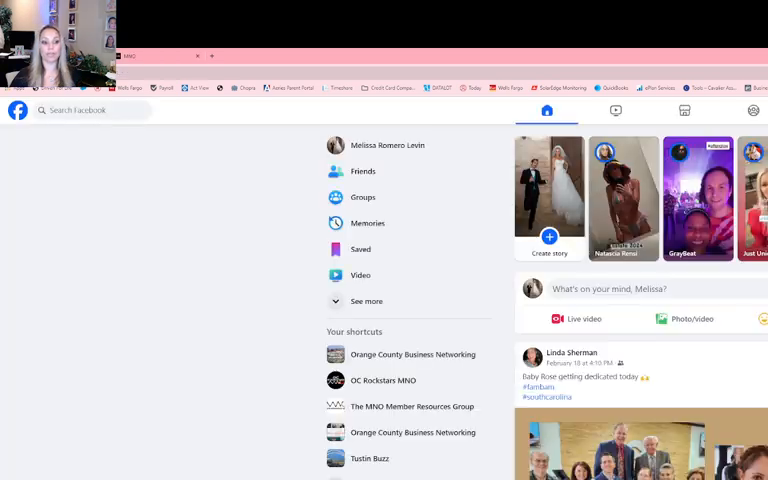
# - Search Facebook for 'orange county', filter to Groups, and scroll the group results
pyautogui.click(90, 110)
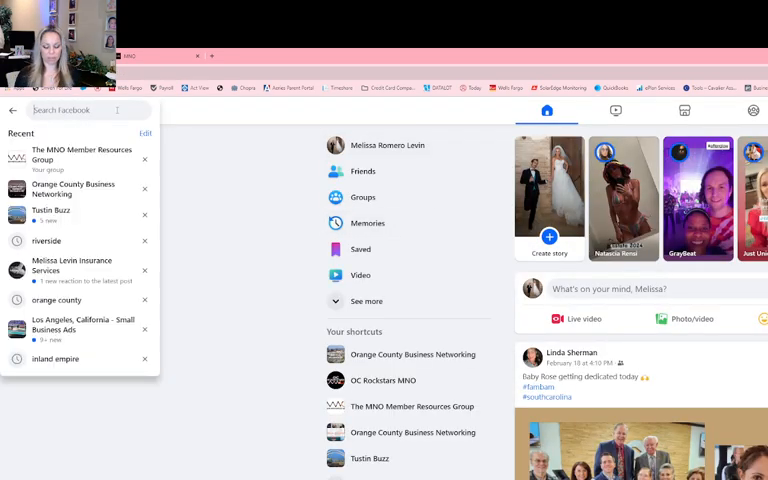
pyautogui.write('orag')
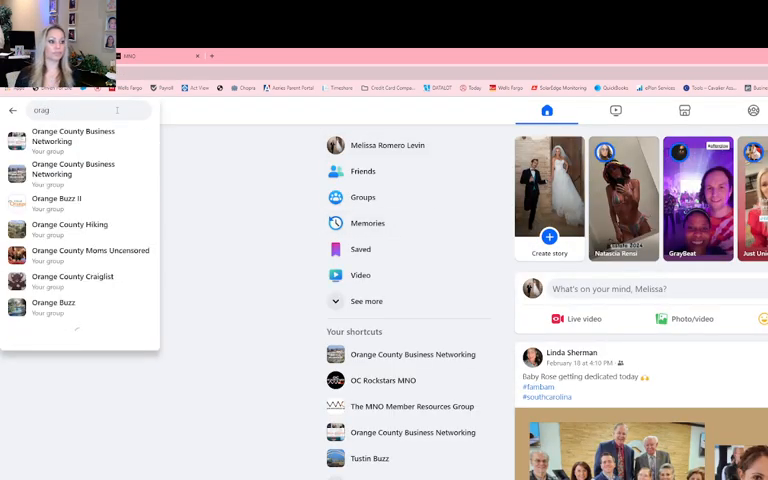
pyautogui.write('orange county business')
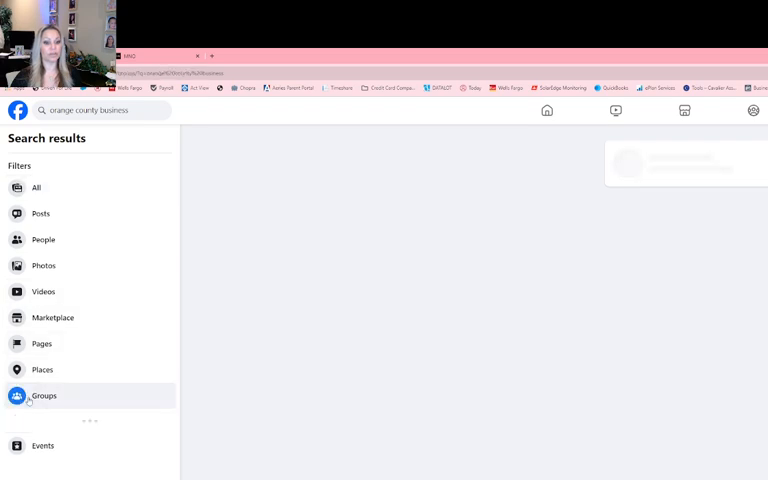
pyautogui.click(44, 395)
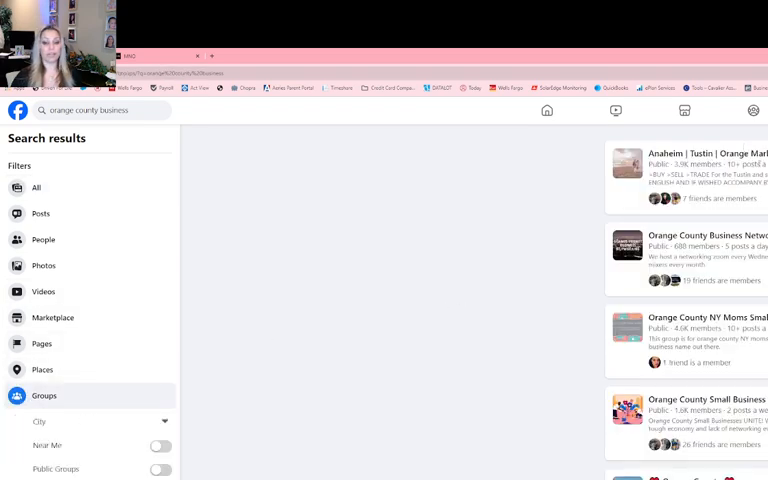
pyautogui.scroll(-3)
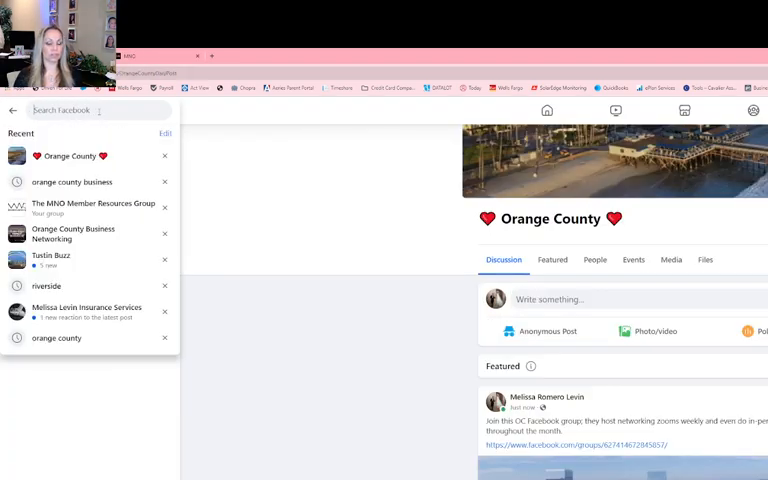
# - Search Laguna Beach groups, open Orange County Small Business group, and start a post
pyautogui.write('laguna beach business')
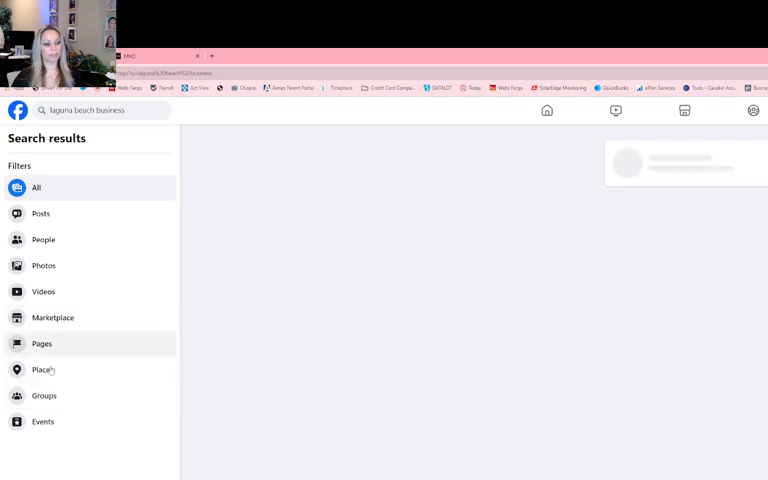
pyautogui.click(44, 395)
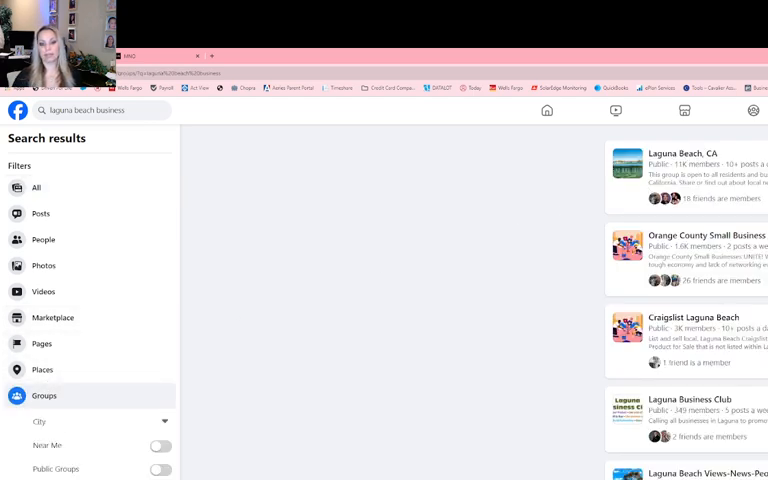
pyautogui.scroll(-3)
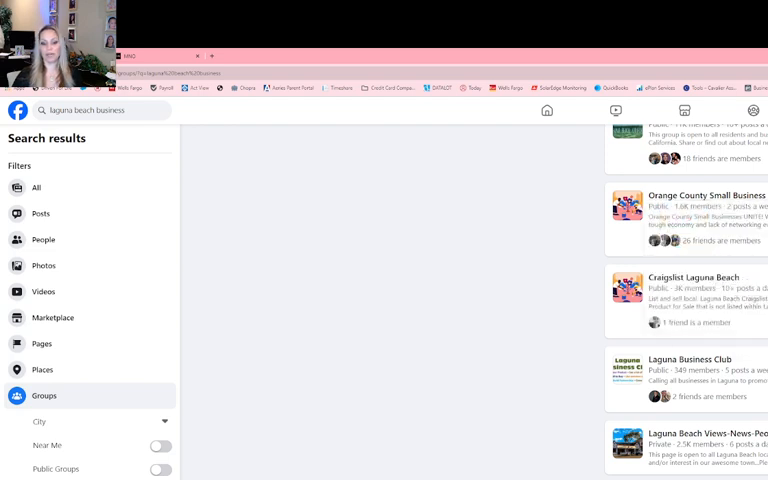
pyautogui.click(689, 195)
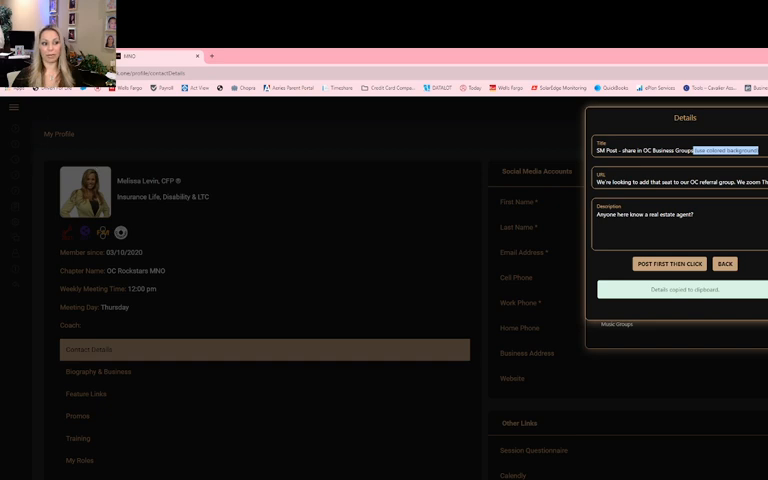
pyautogui.click(669, 264)
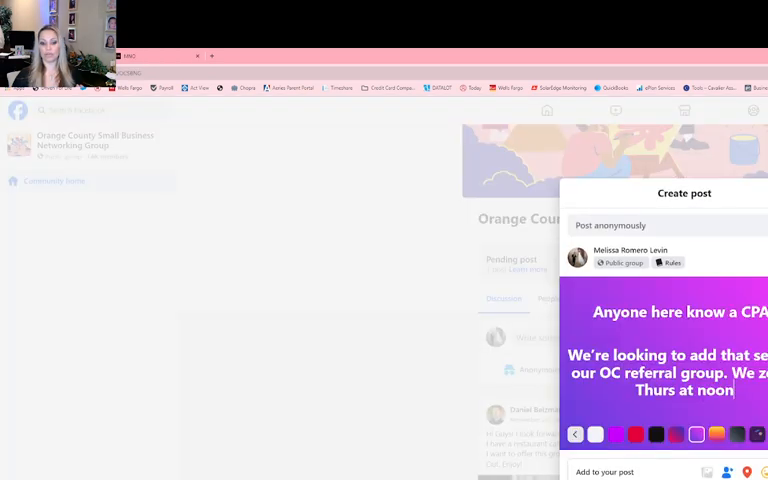
# - Publish the purple CPA question, then search Facebook for 'tustin'
pyautogui.click(740, 472)
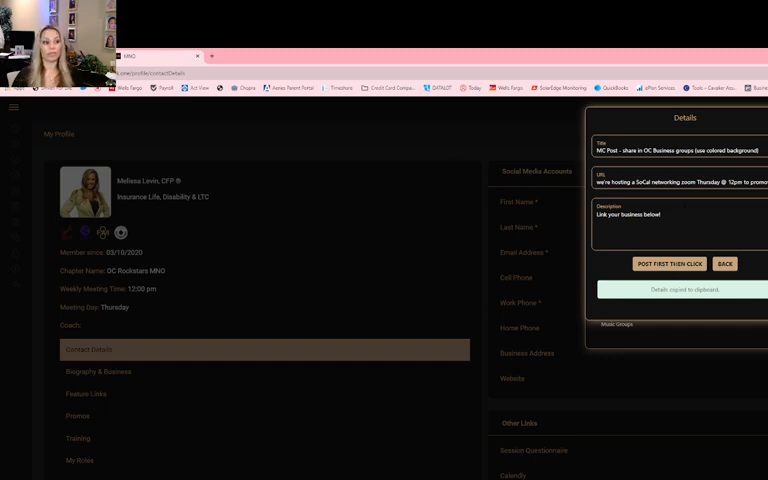
pyautogui.click(668, 264)
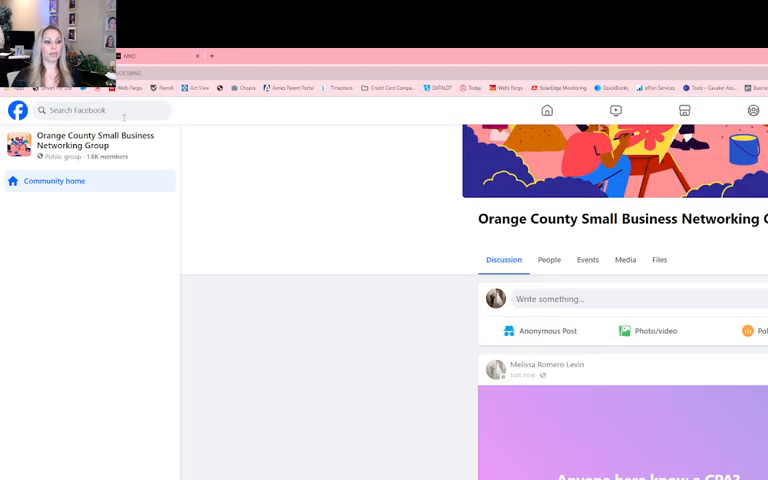
pyautogui.write('tustin')
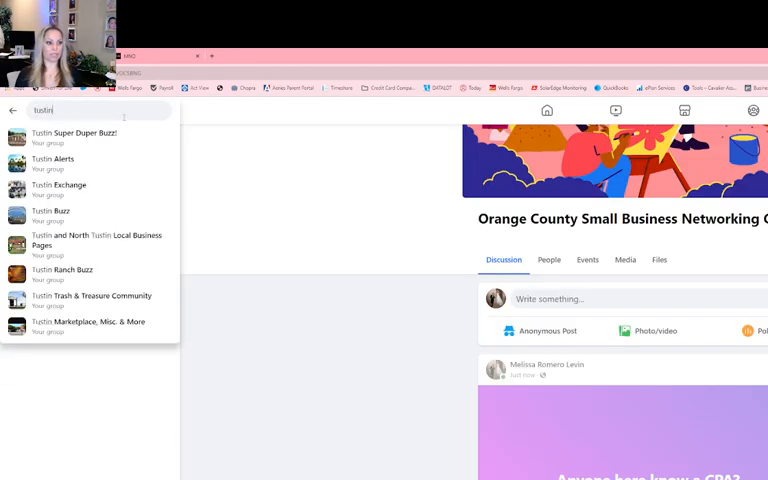